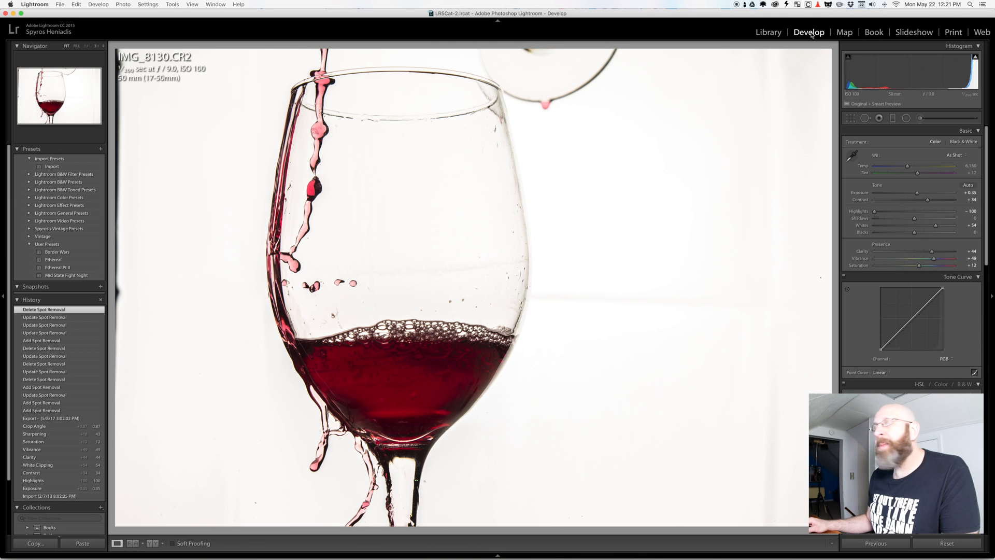
mouse_move(863, 123)
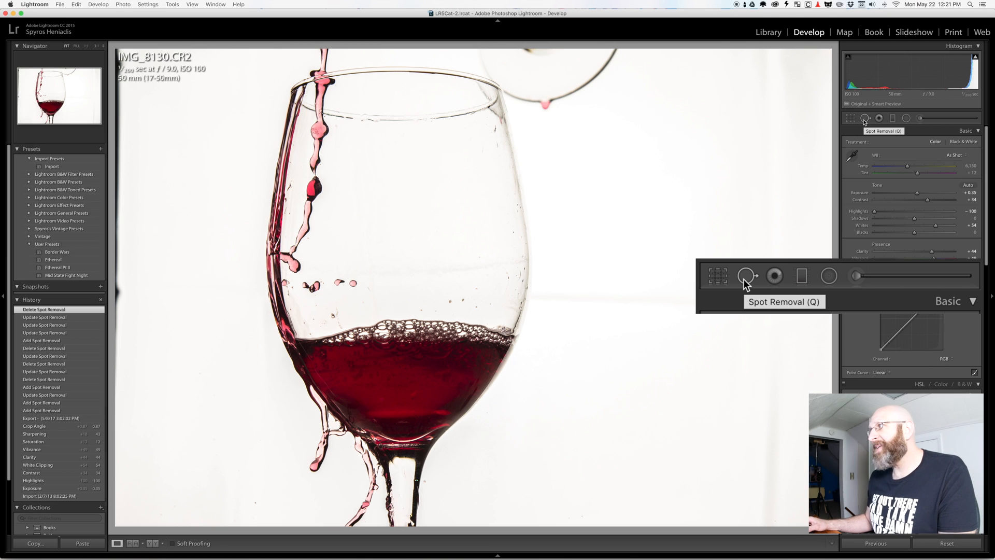
- Activate the Spot Removal heal brush at size 78, feather 50, full opacity
left_click(747, 276)
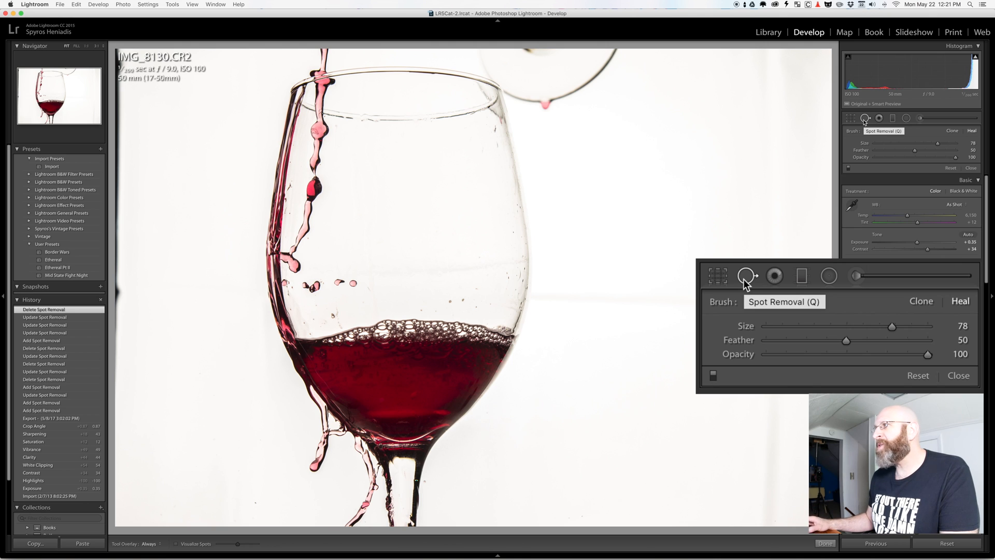
mouse_move(891, 327)
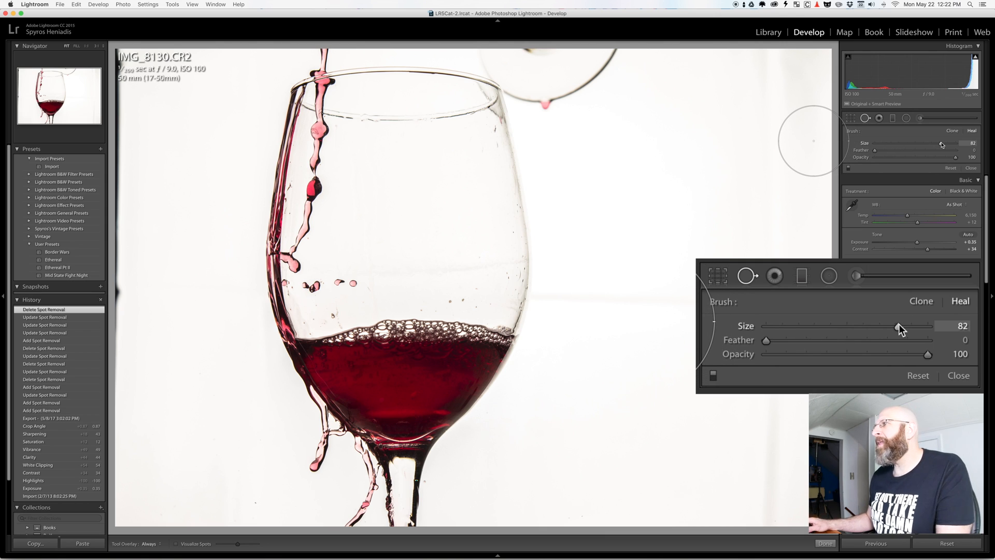
mouse_move(427, 382)
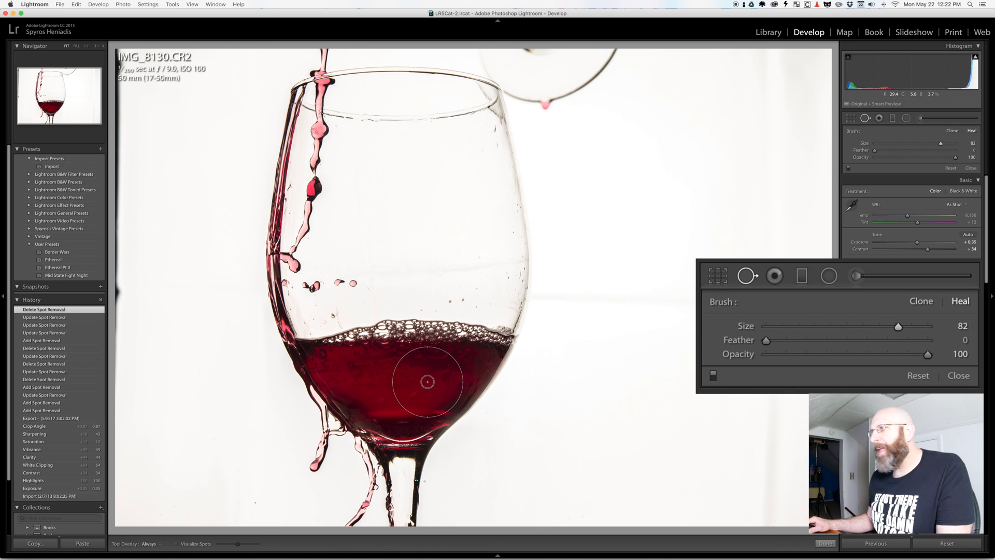
- Place a heal spot on the red wine with size 82 and feather 0
left_click(348, 374)
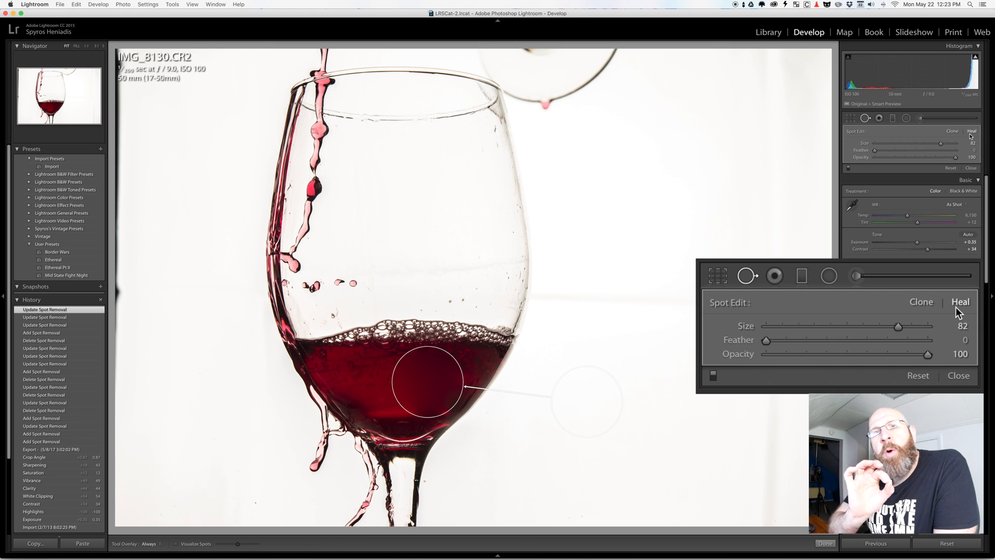
mouse_move(589, 435)
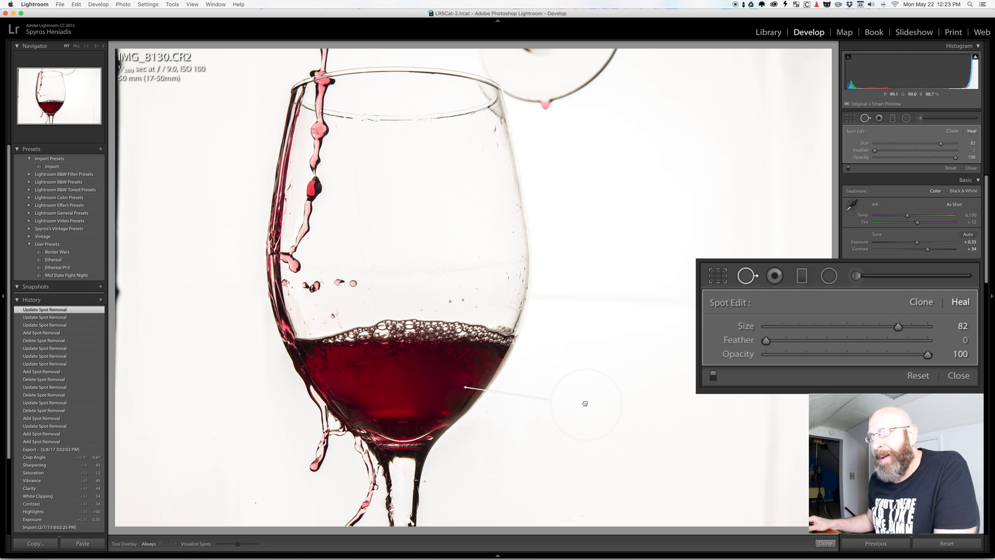
- Switch the wine spot from Heal to Clone, then back to Heal
left_click(428, 380)
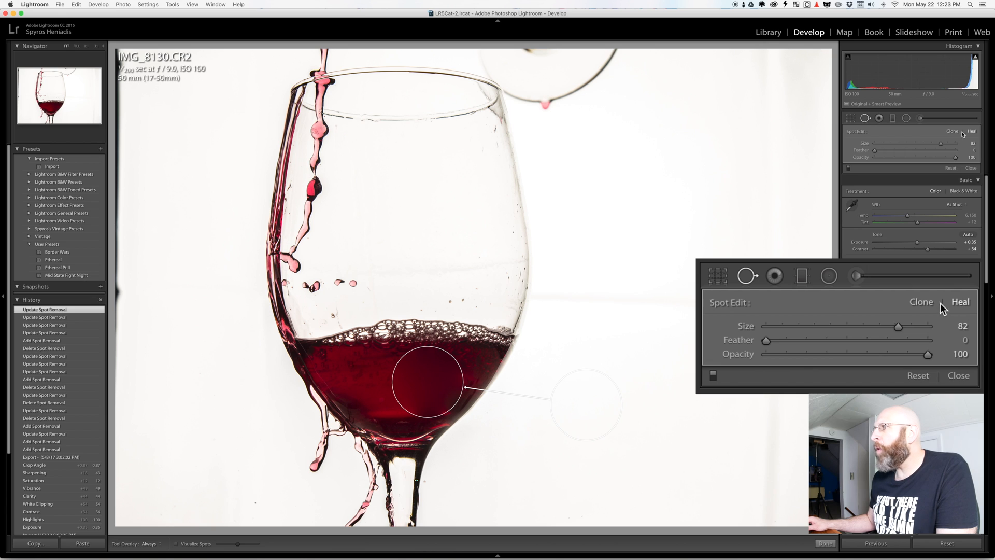
left_click(921, 301)
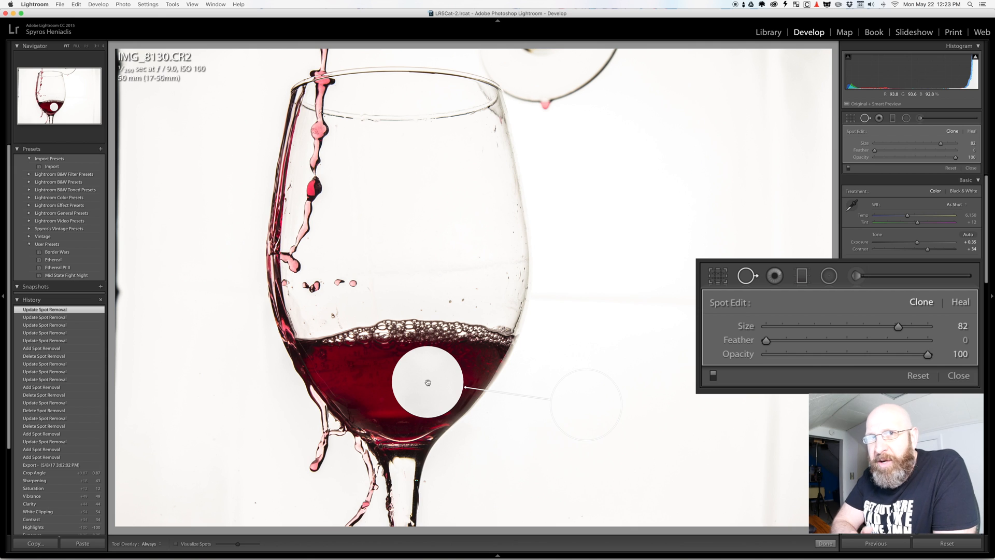
left_click(960, 302)
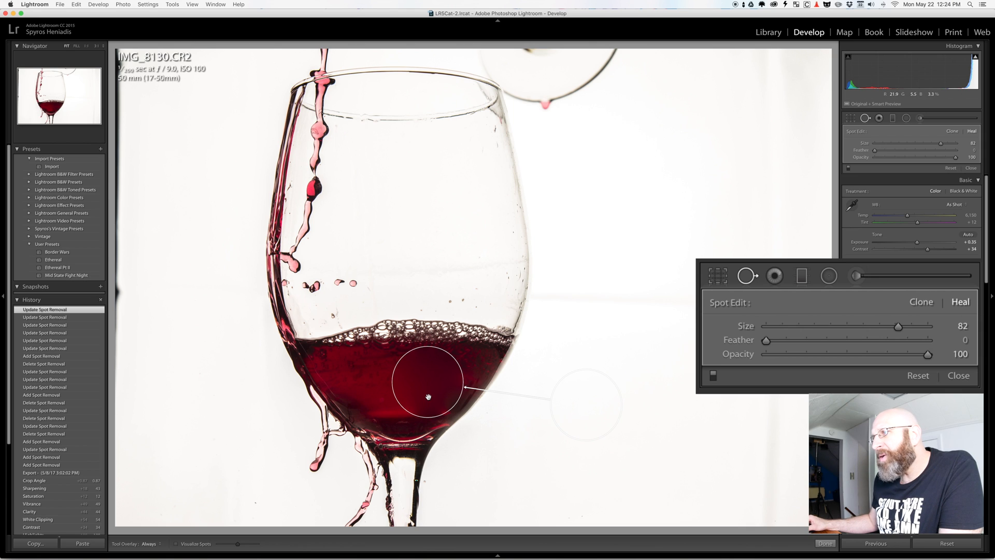
mouse_move(745, 445)
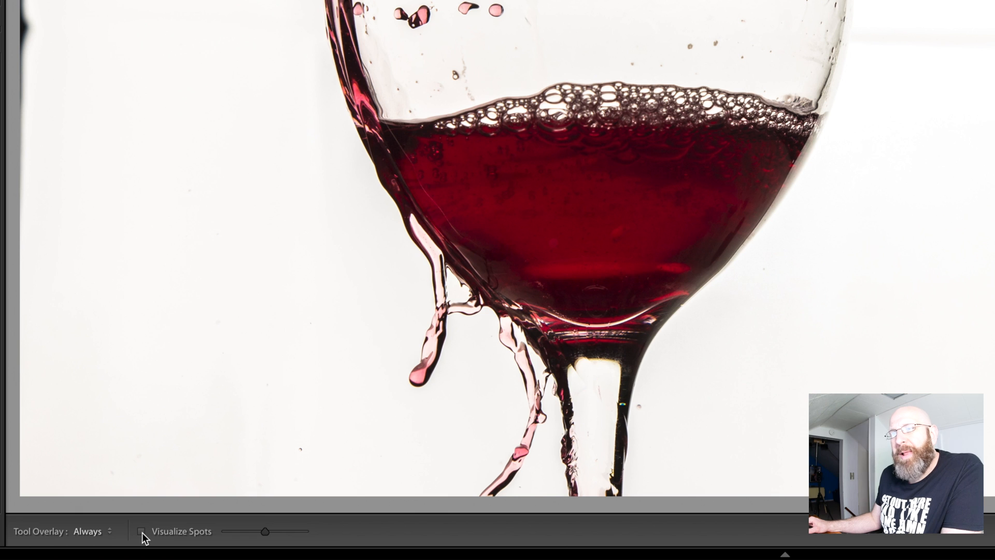
mouse_move(143, 536)
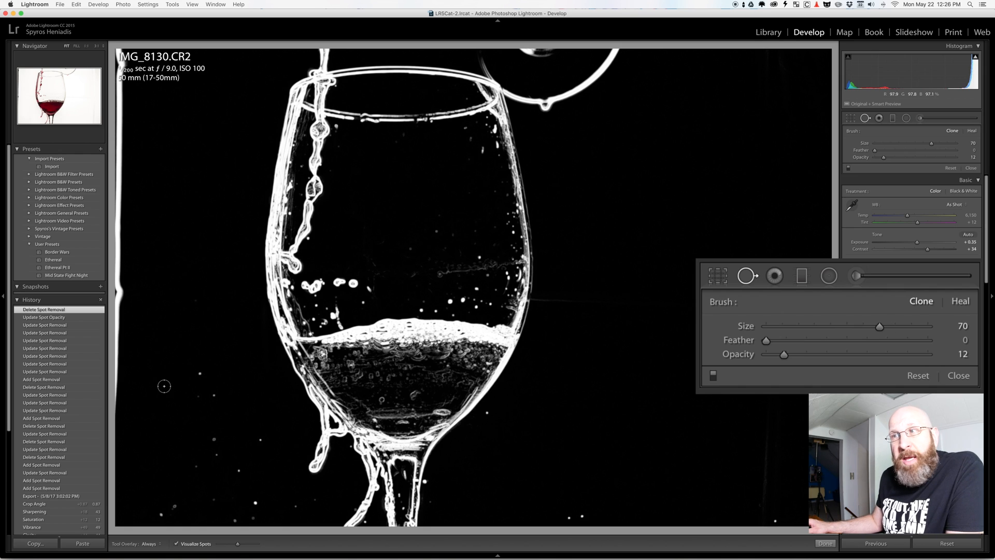
mouse_move(315, 498)
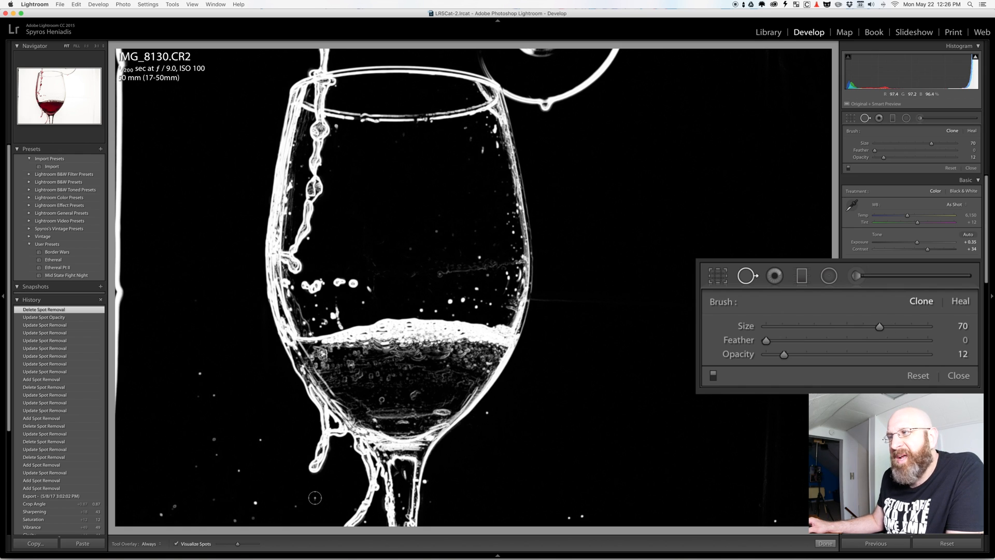
mouse_move(487, 231)
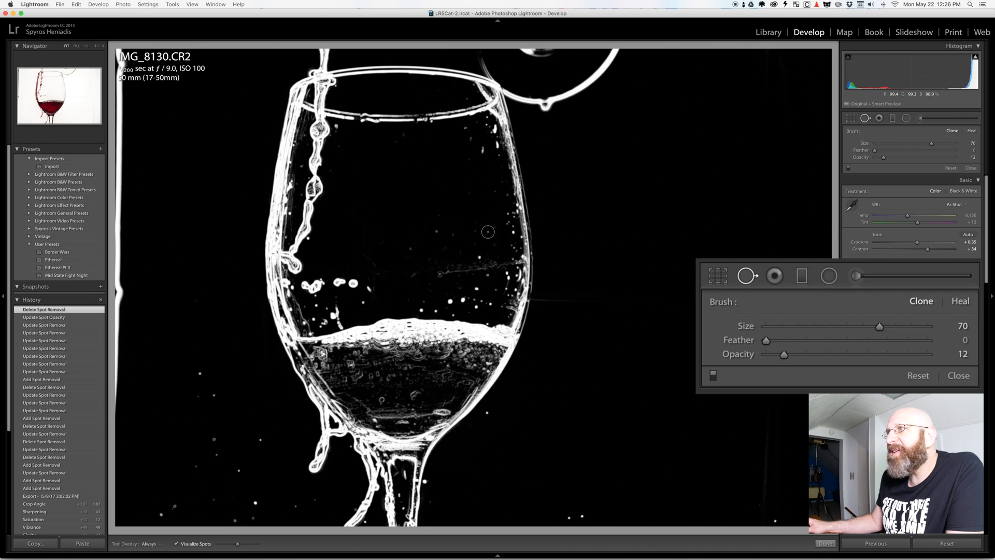
mouse_move(572, 182)
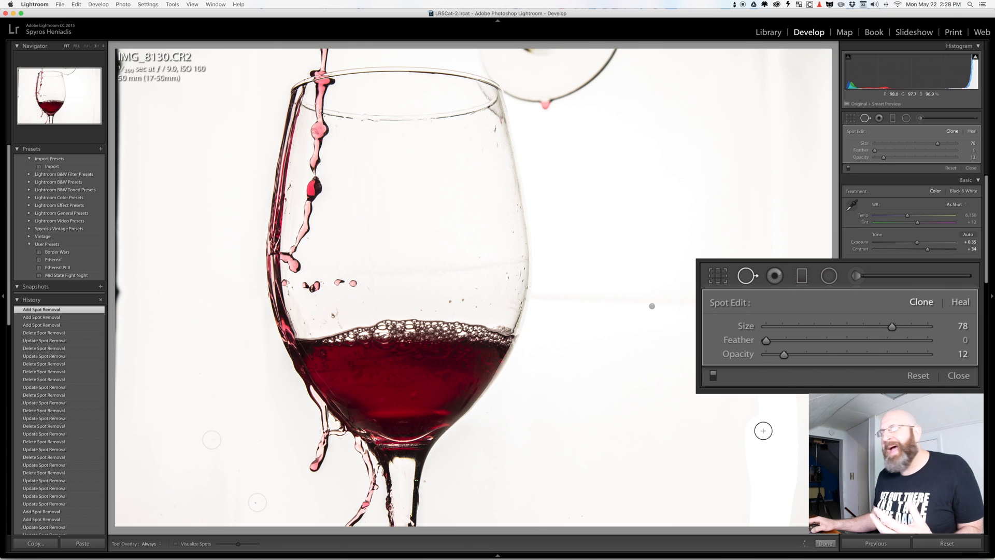
- Clone away a dust speck on the white background at opacity 12
left_click(762, 430)
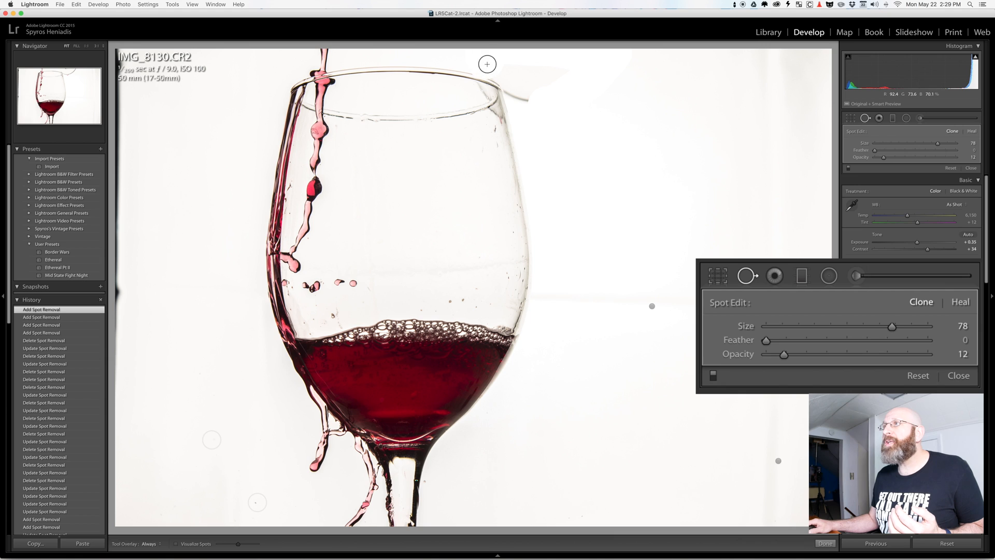
mouse_move(578, 73)
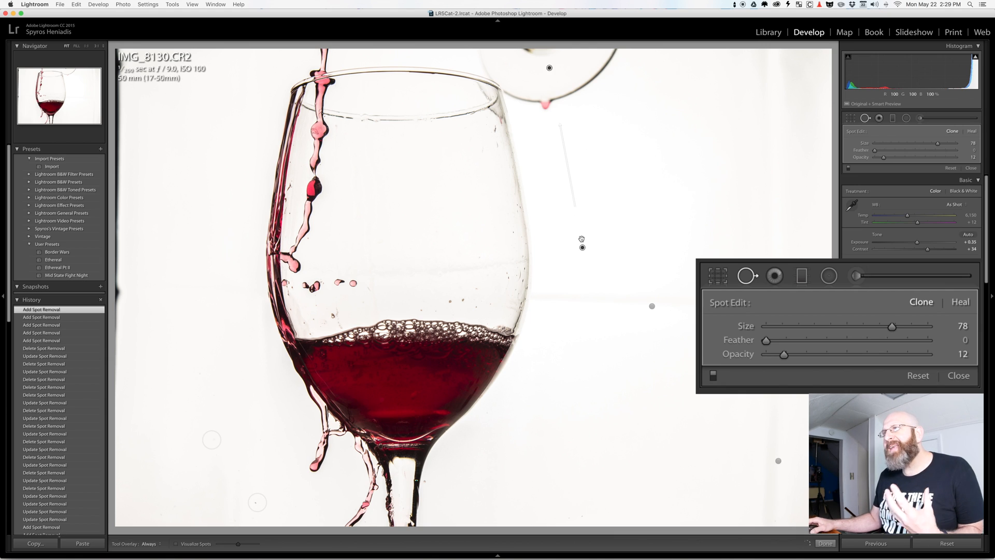
mouse_move(499, 289)
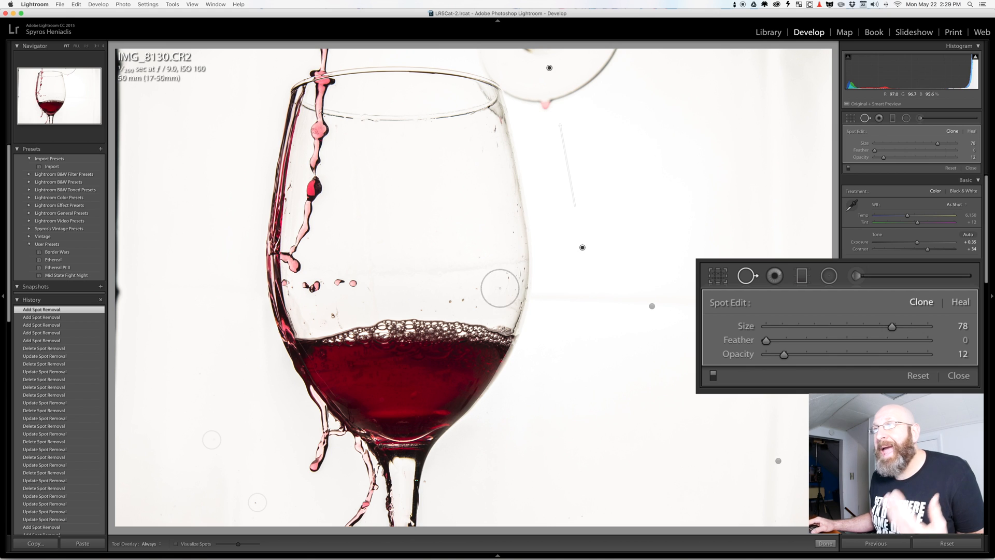